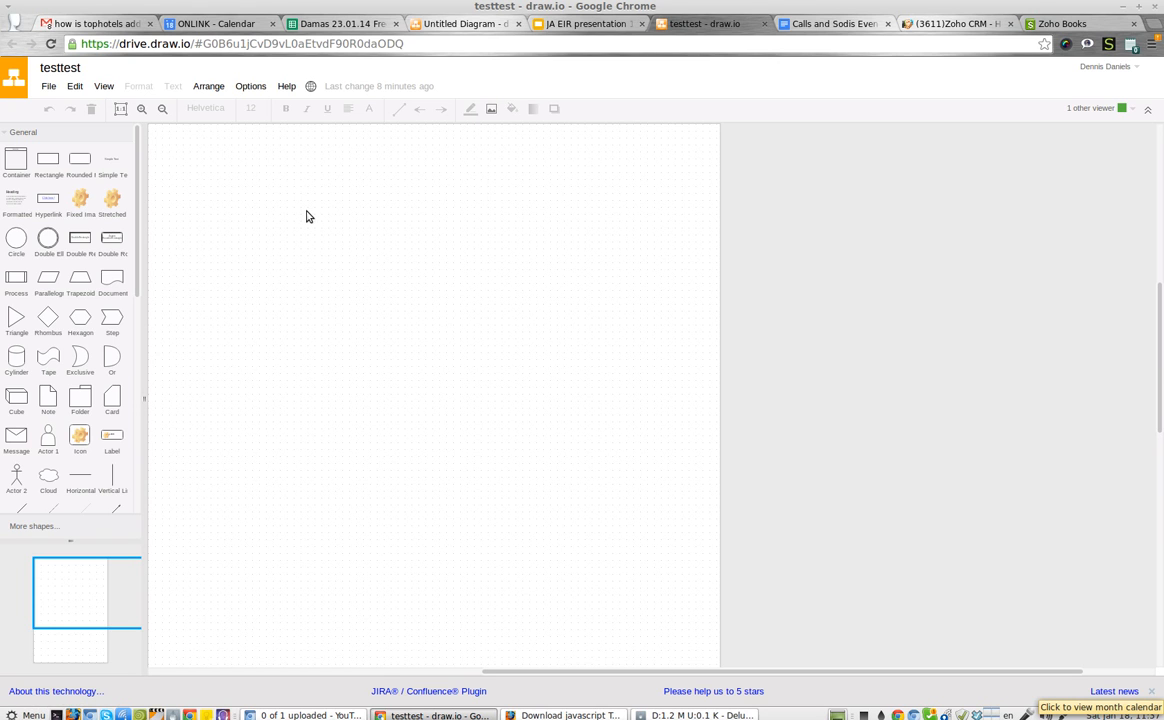
{"action": "mouse_move", "coordinate": [48, 160]}
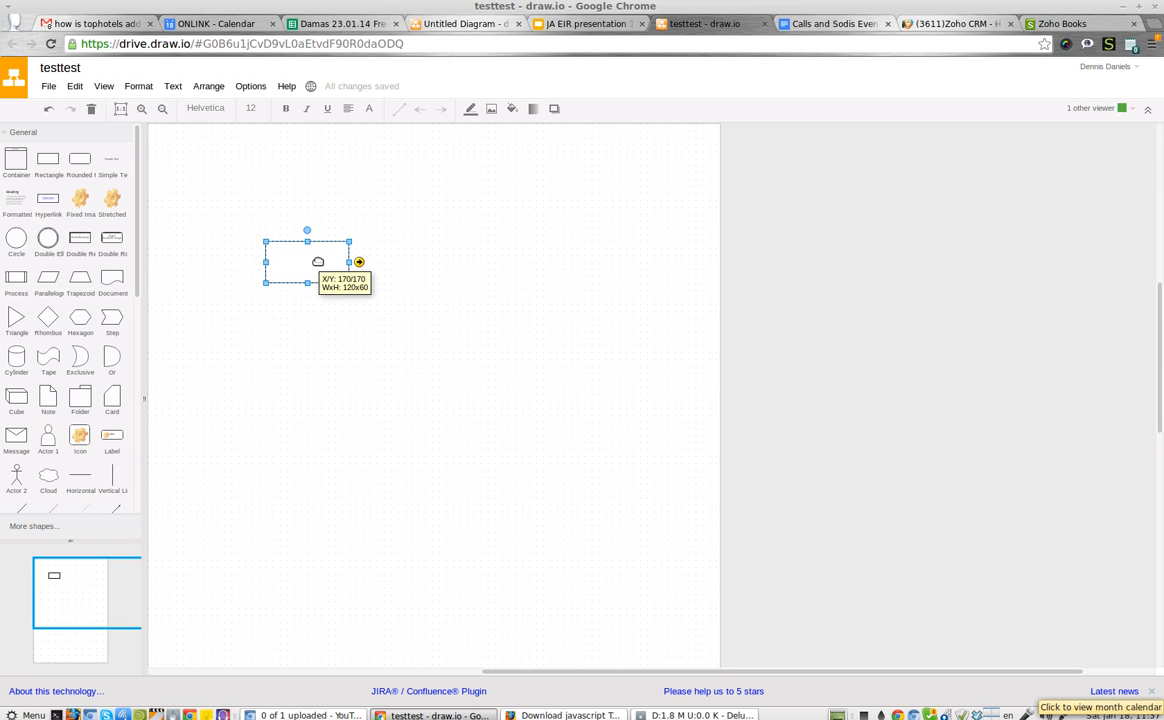
{"action": "left_click", "coordinate": [138, 86]}
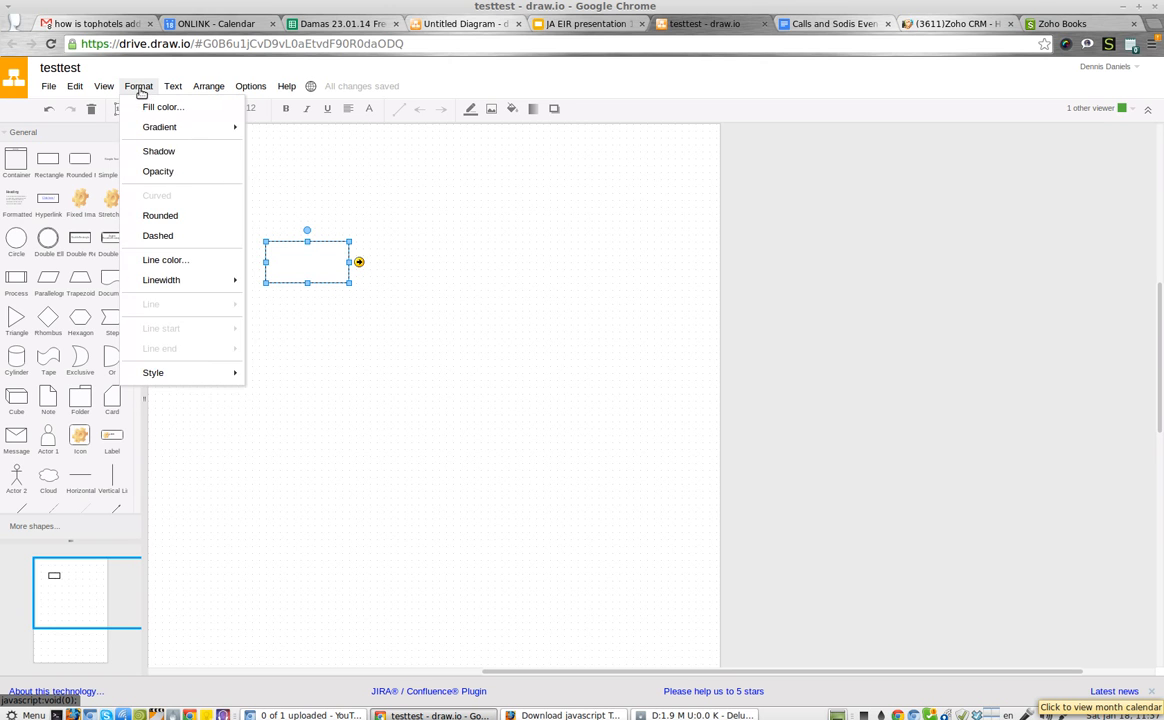
{"action": "left_click", "coordinate": [250, 86]}
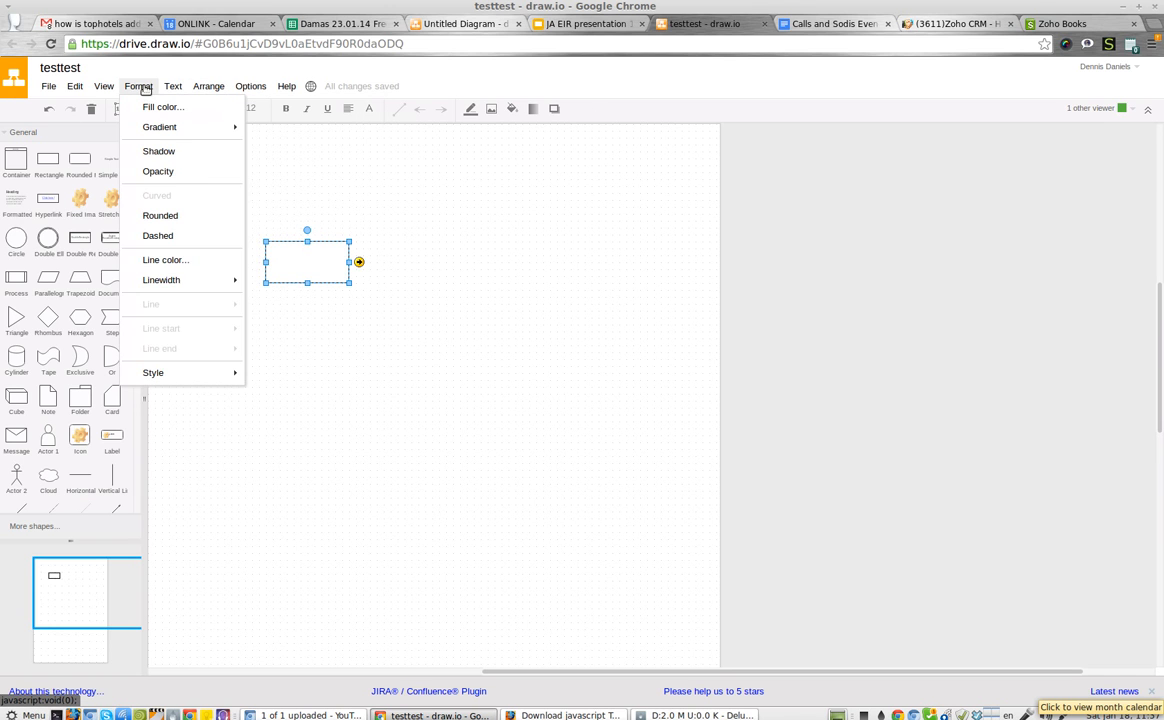
{"action": "left_click", "coordinate": [103, 85]}
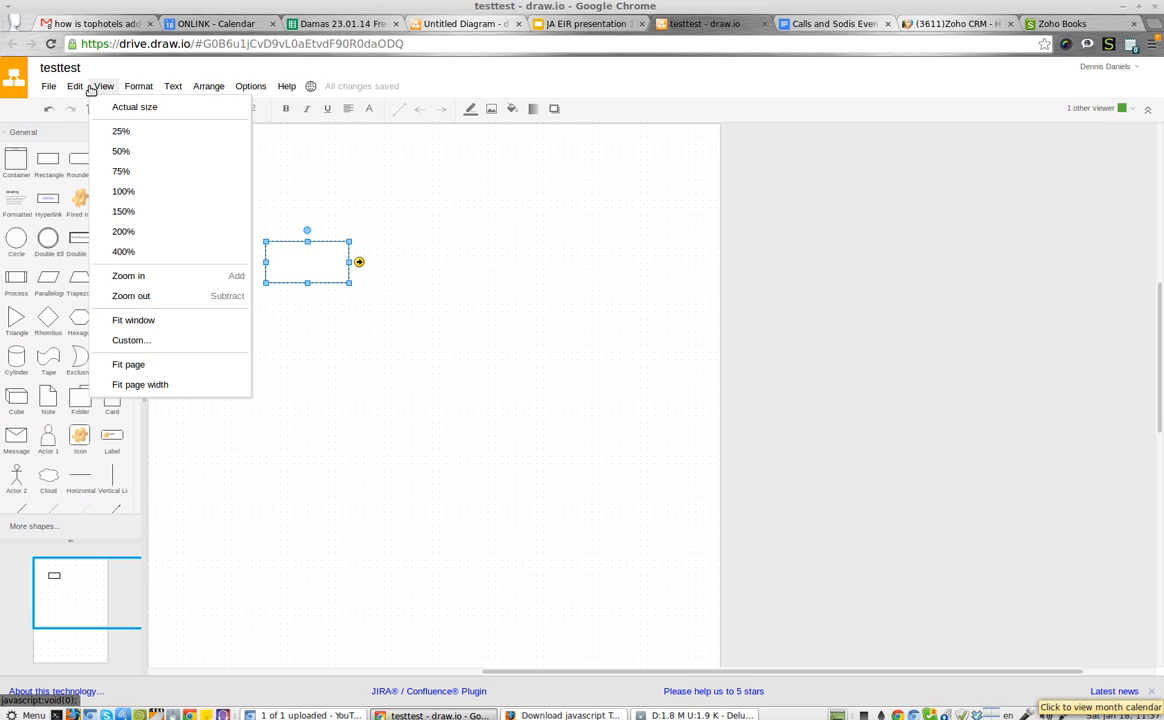
{"action": "left_click", "coordinate": [208, 86]}
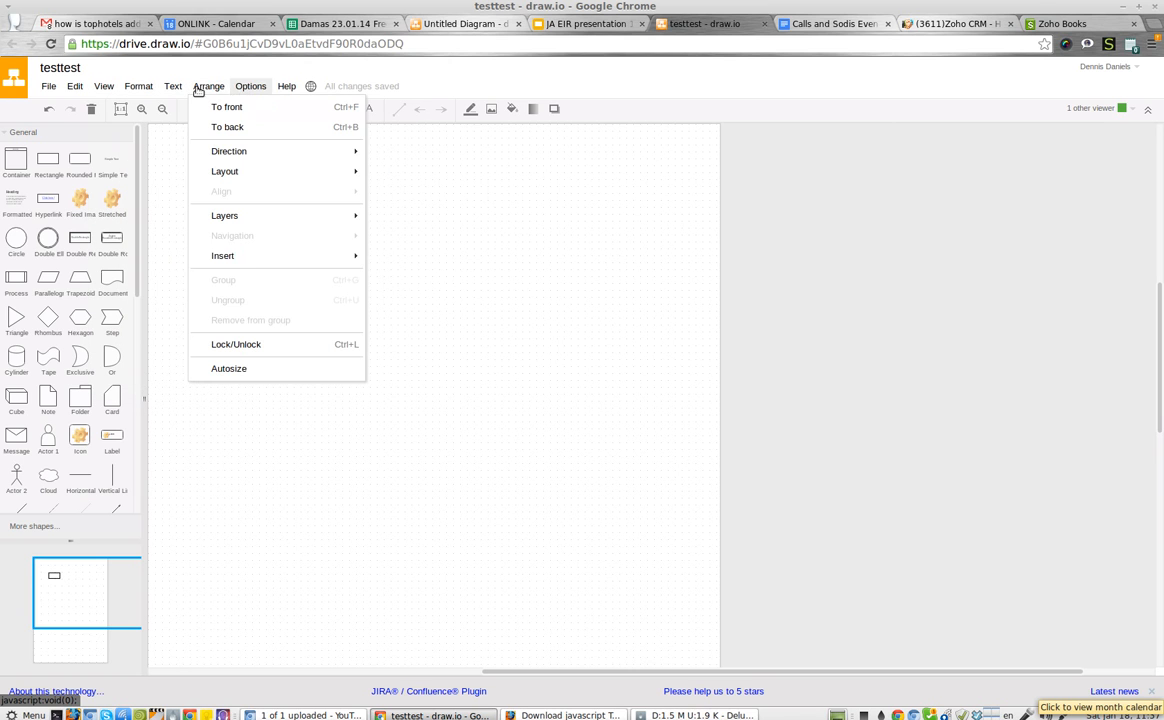
{"action": "mouse_move", "coordinate": [223, 256]}
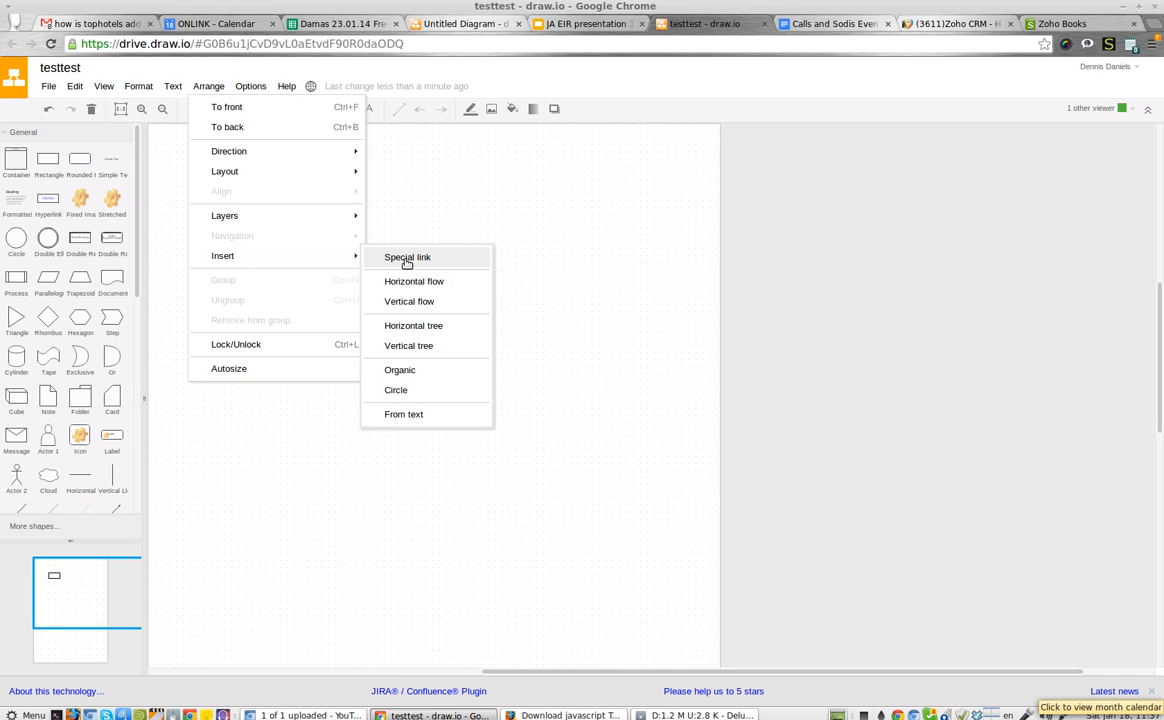
{"action": "mouse_move", "coordinate": [408, 262]}
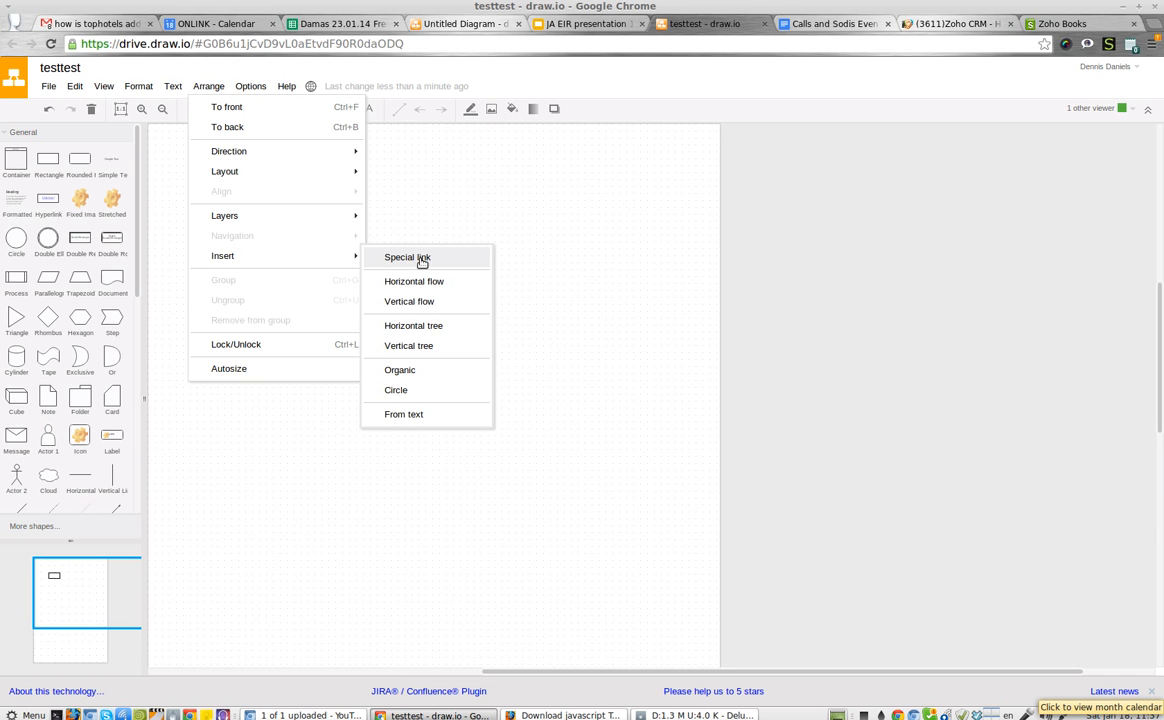
{"action": "mouse_move", "coordinate": [413, 352]}
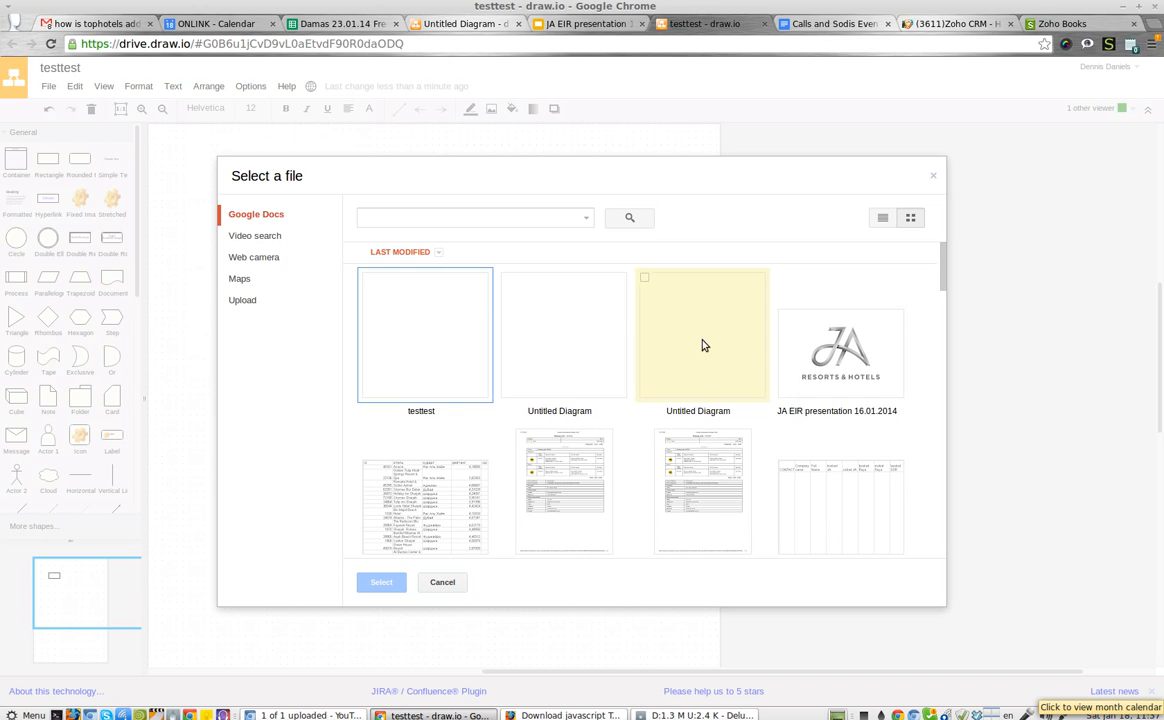
Step: Pick the 'INTERNAL ---- EIR PPT Sales' presentation from the Google Docs file list
{"action": "scroll", "scroll_direction": "down", "scroll_amount": 3}
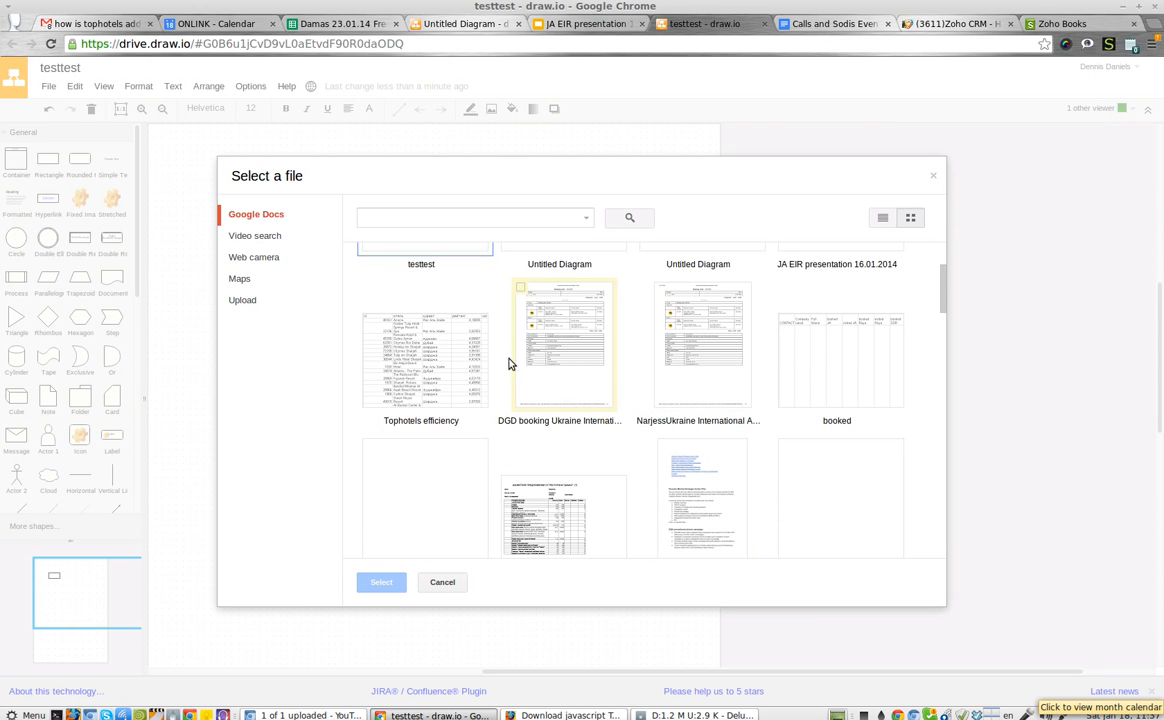
{"action": "left_click", "coordinate": [836, 360]}
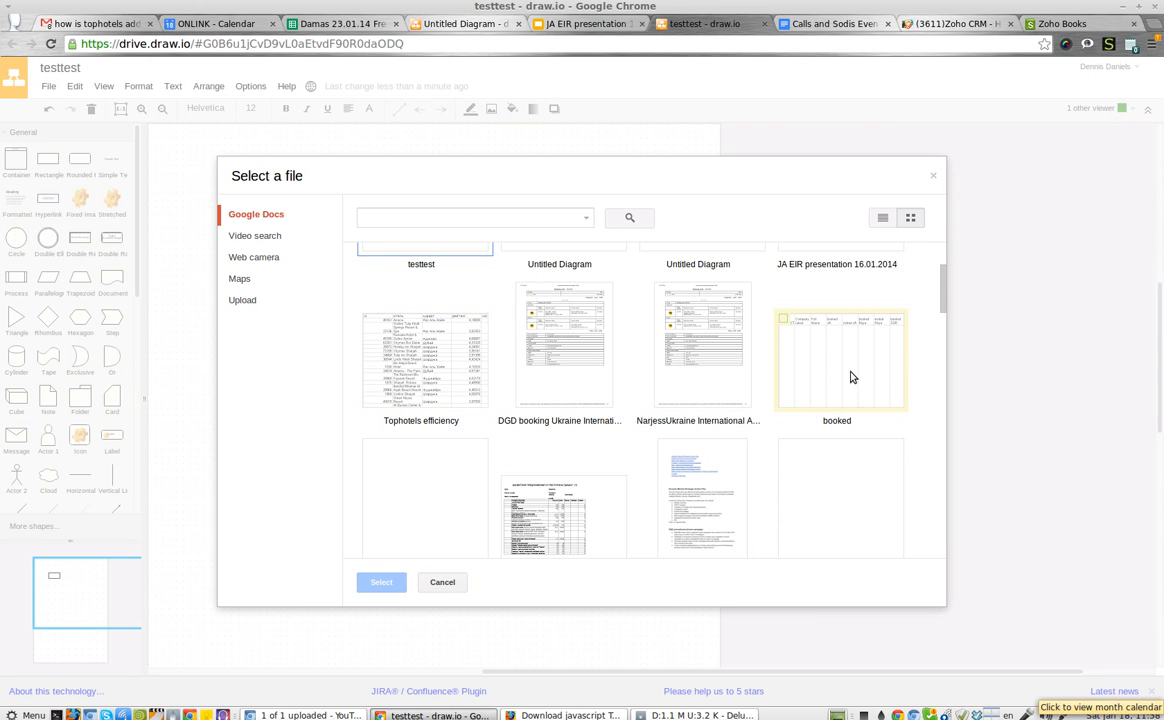
{"action": "scroll", "scroll_direction": "down", "scroll_amount": 3}
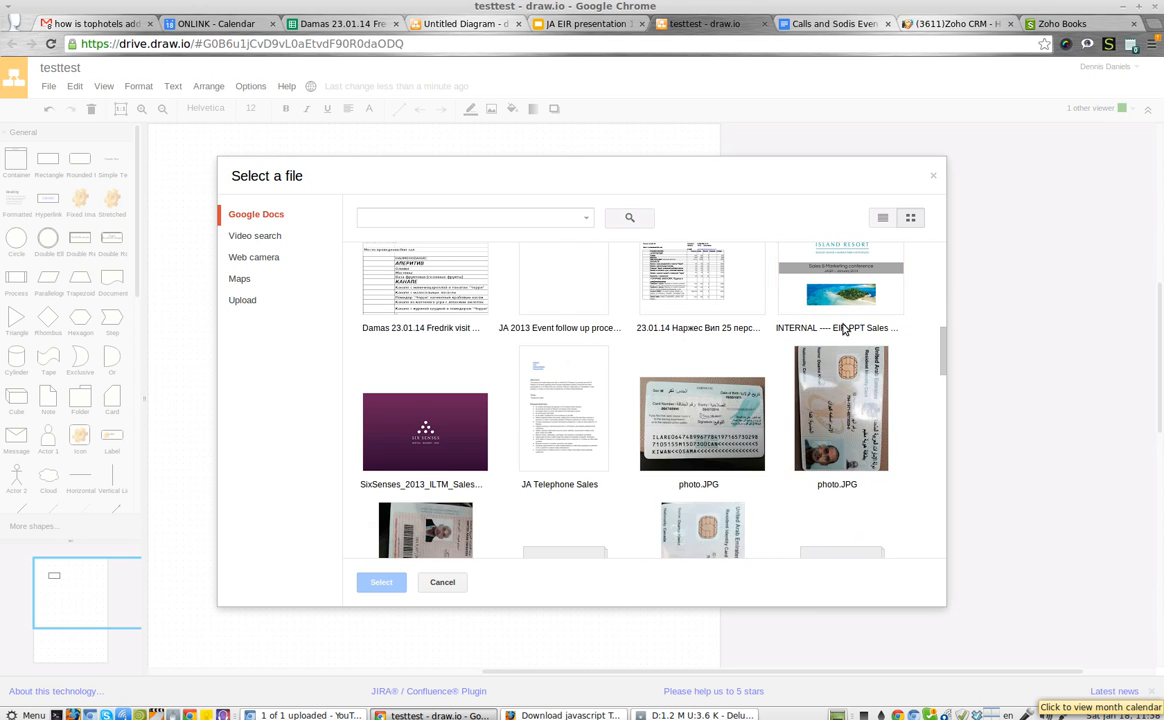
{"action": "left_click", "coordinate": [841, 310]}
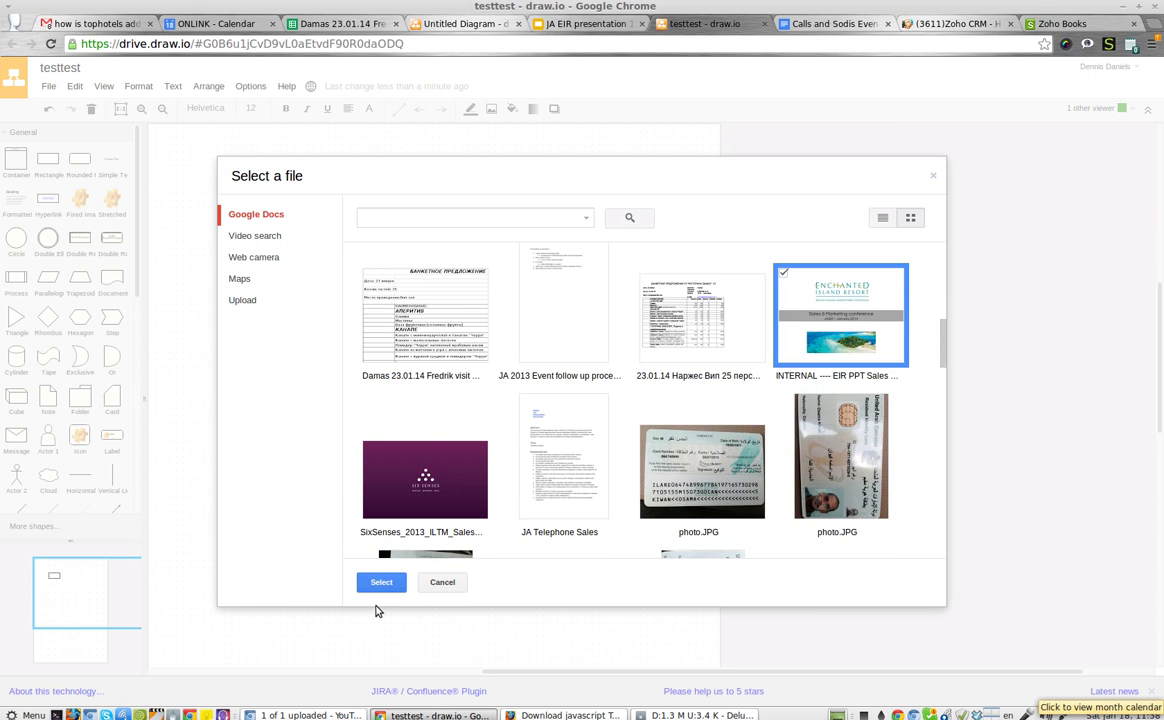
Step: Insert the 'INTERNAL ---- EIR PPT Sales & Mktg conference' link label onto the canvas
{"action": "left_click", "coordinate": [381, 582]}
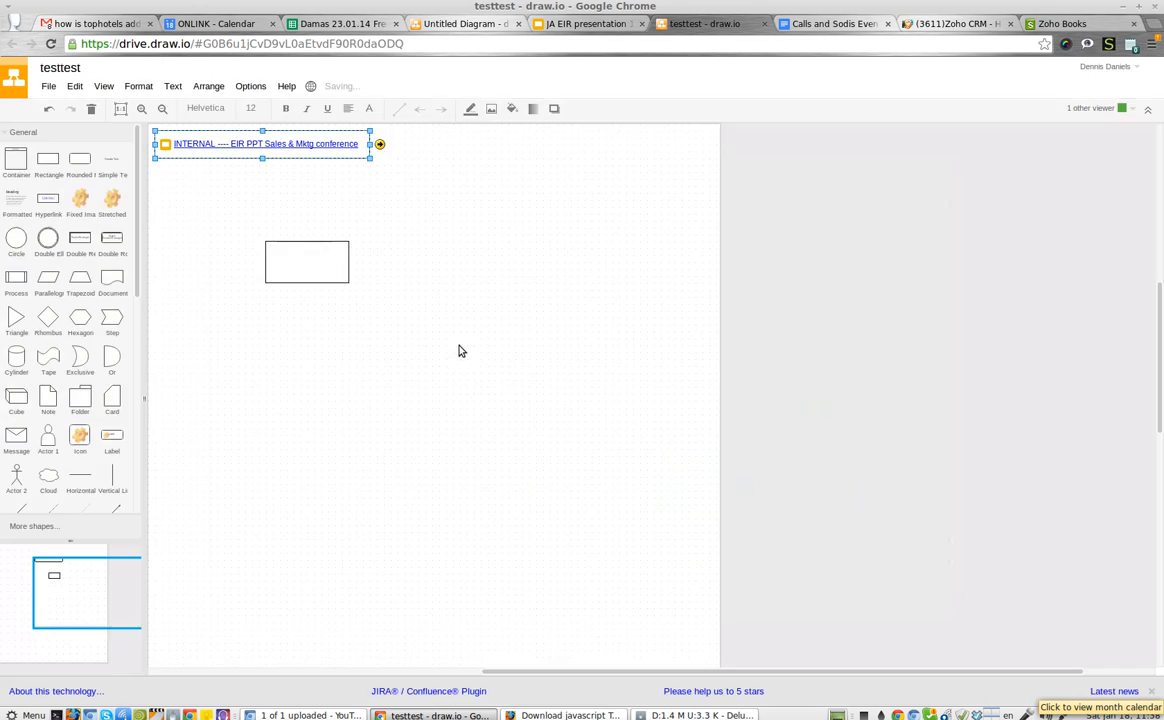
{"action": "mouse_move", "coordinate": [265, 143]}
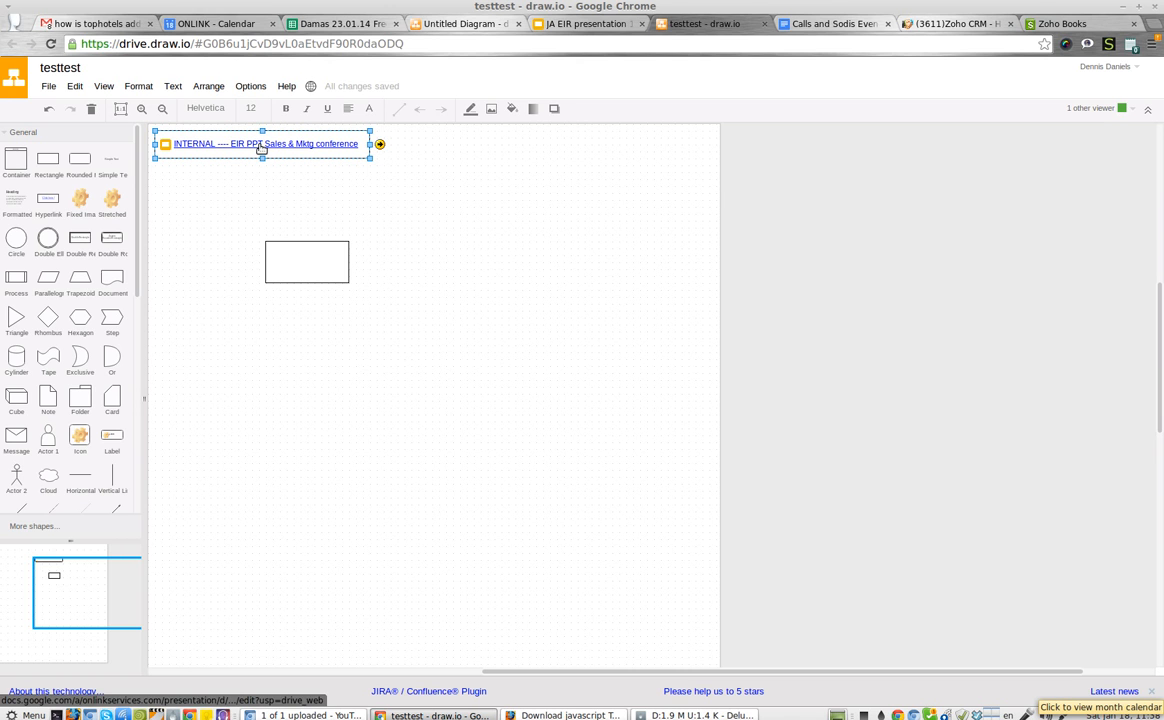
{"action": "mouse_move", "coordinate": [325, 143]}
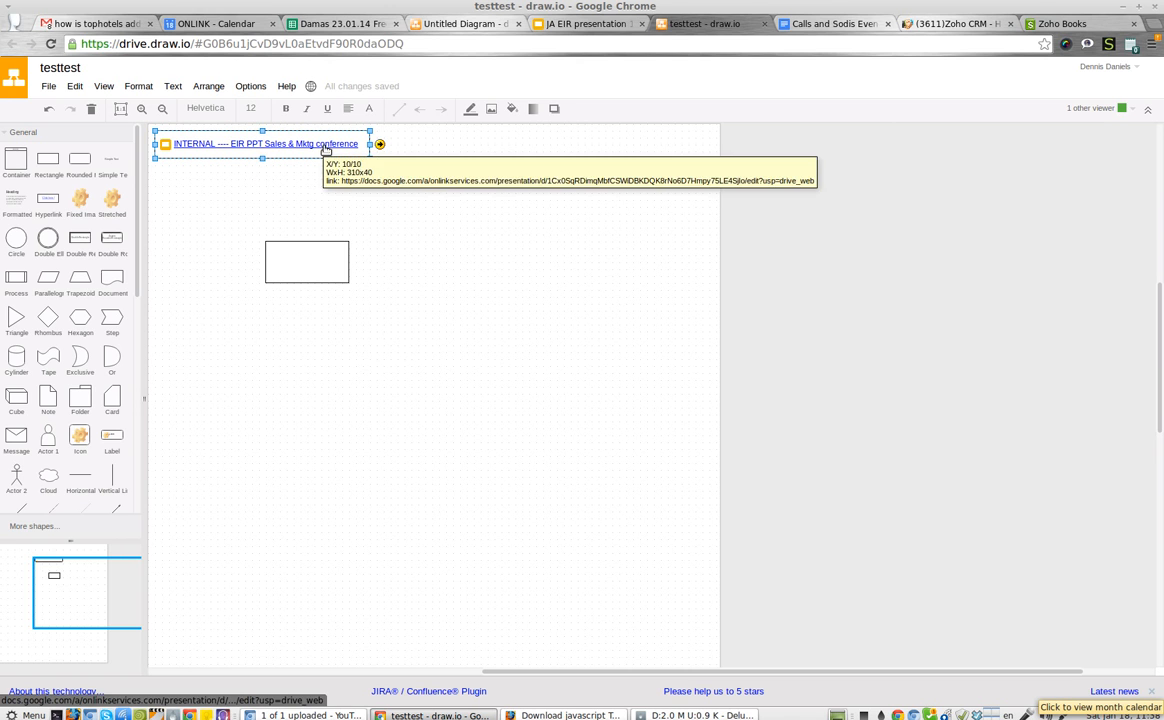
{"action": "mouse_move", "coordinate": [390, 351]}
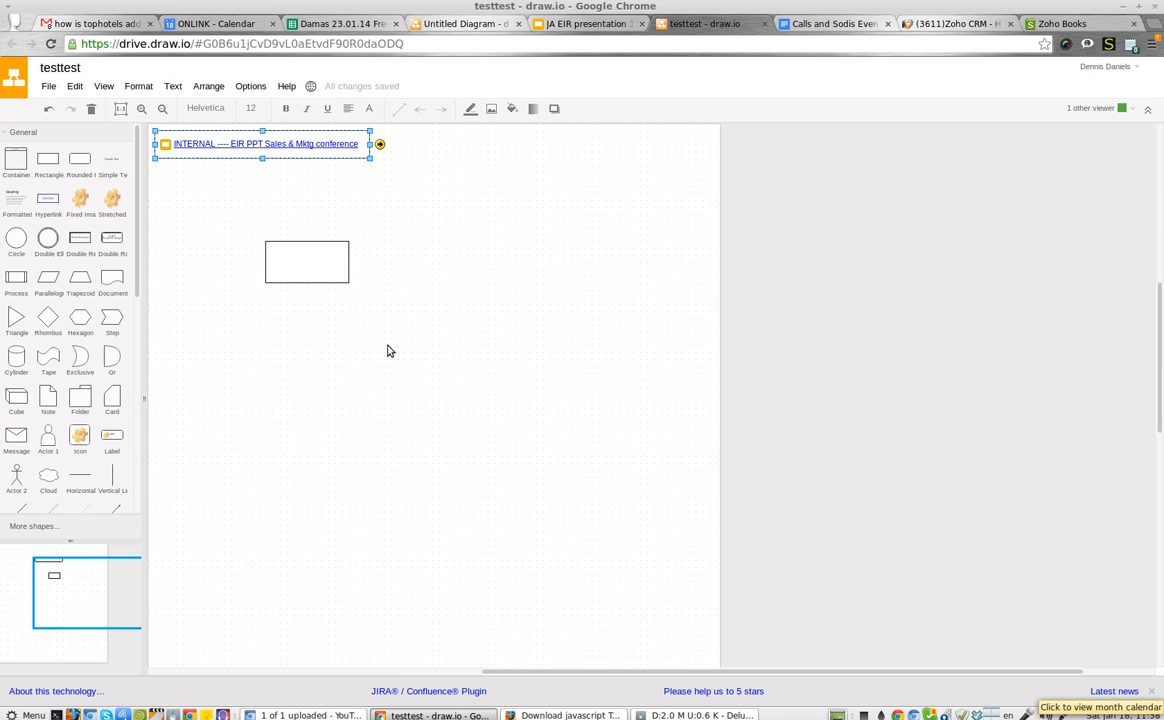